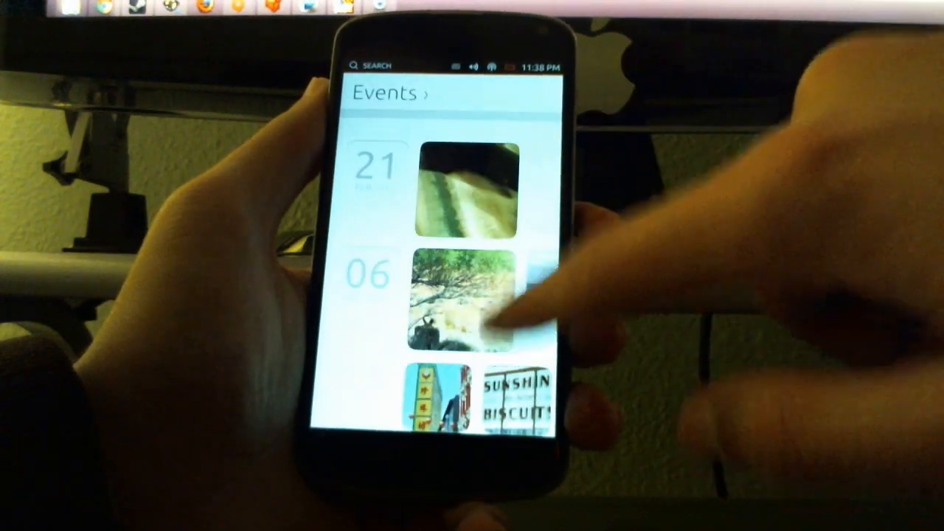
scroll("down", 3)
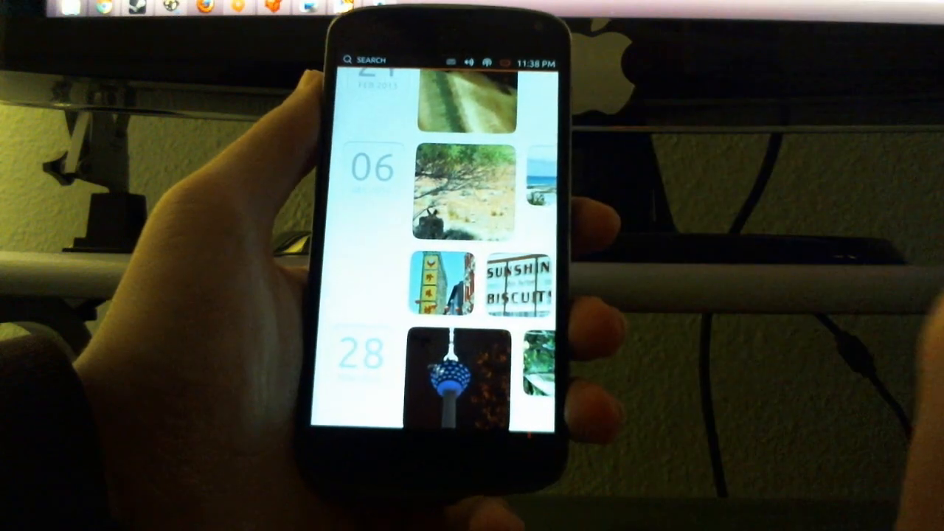